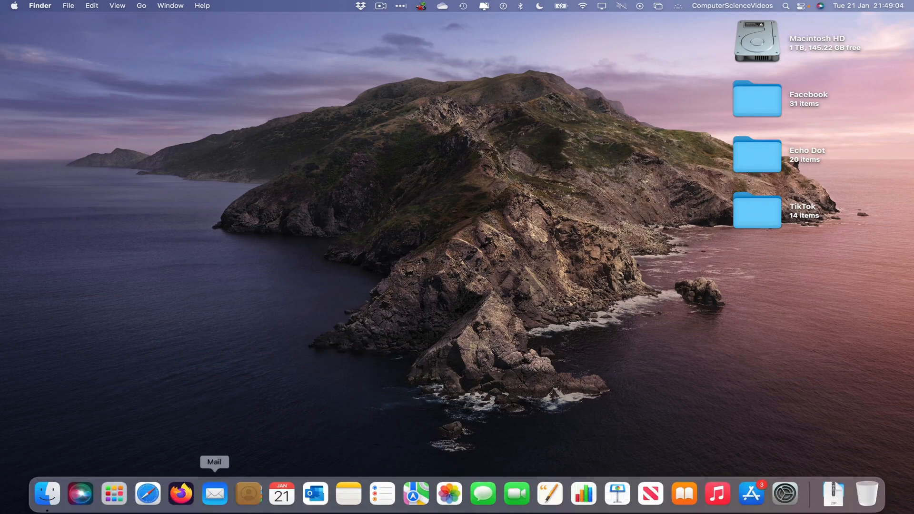
pyautogui.moveTo(148, 493)
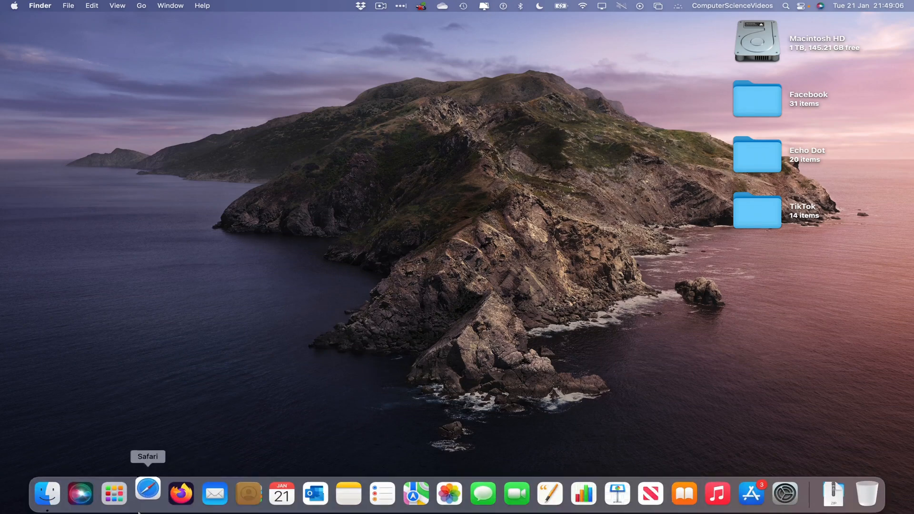
# Launch Safari, go to X via the bookmark and start composing a new post
pyautogui.click(147, 495)
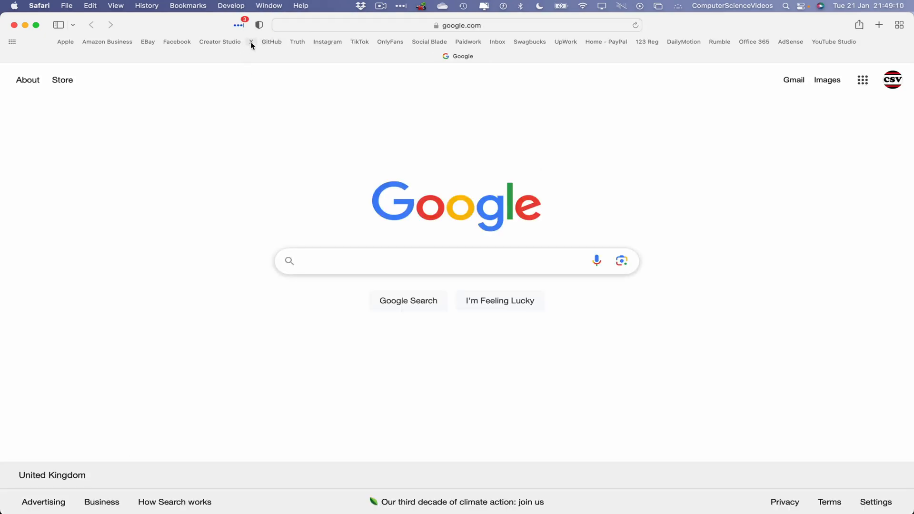
pyautogui.click(252, 42)
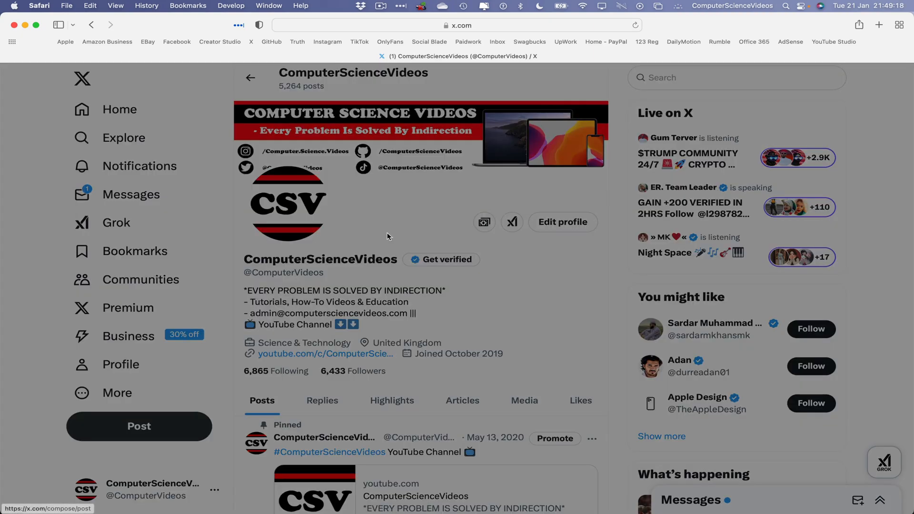
pyautogui.click(139, 426)
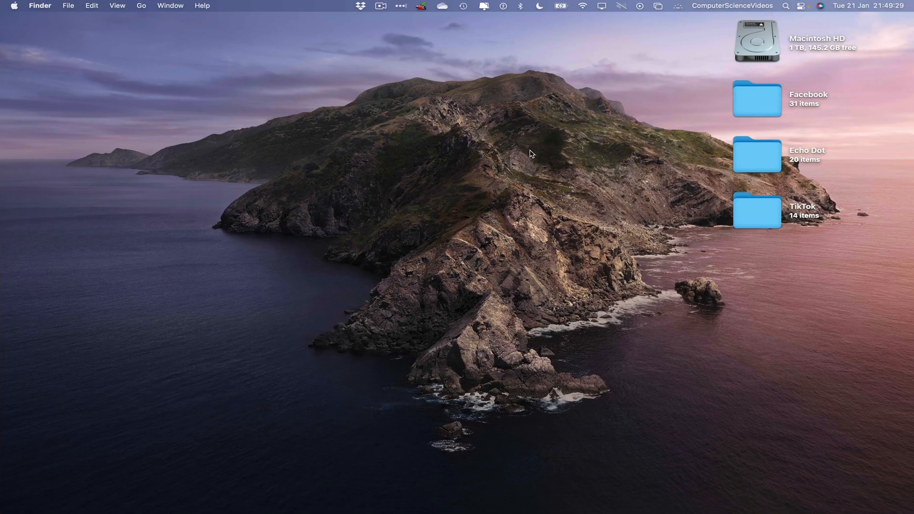
pyautogui.moveTo(40, 508)
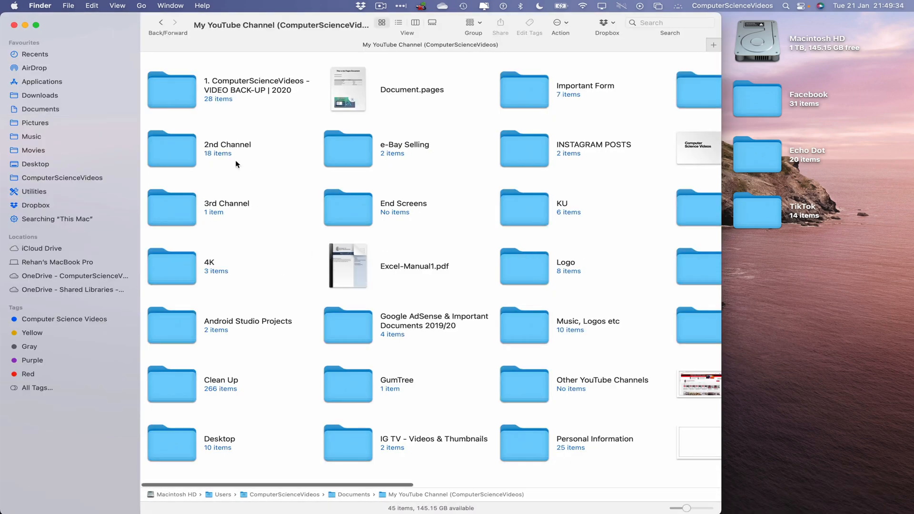
# Copy 4K Image.png from the 4K folder onto the desktop and close Finder
pyautogui.click(170, 267)
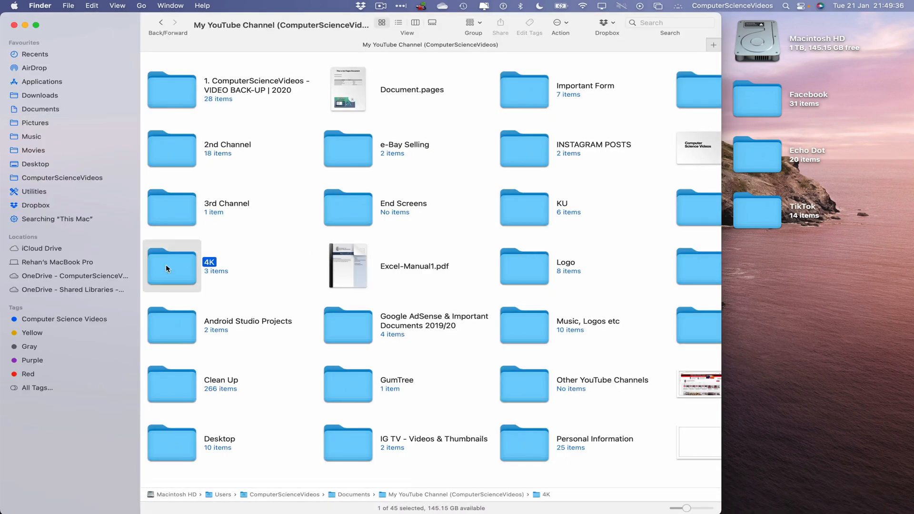
pyautogui.doubleClick(172, 266)
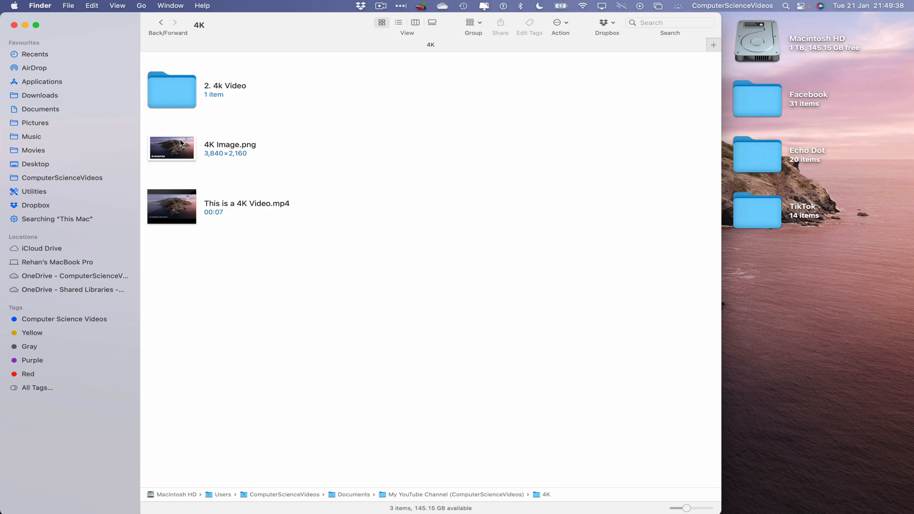
pyautogui.rightClick(172, 147)
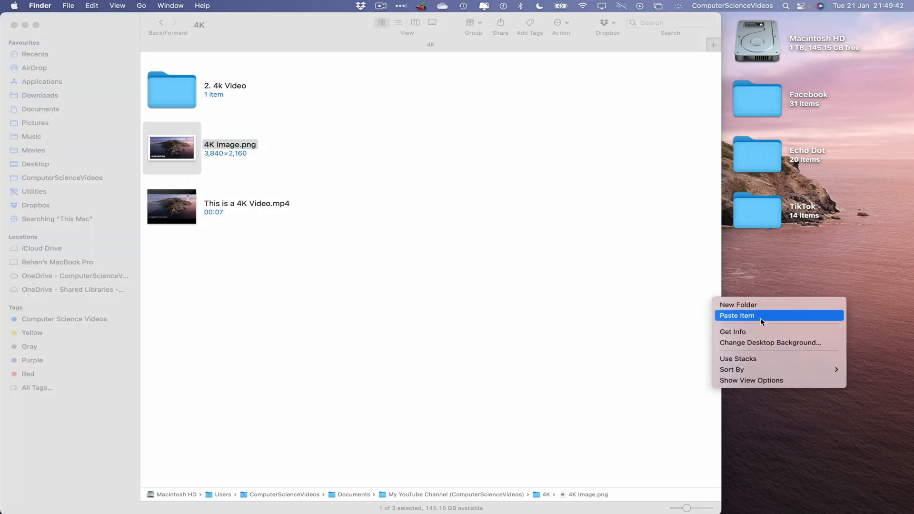
pyautogui.click(737, 315)
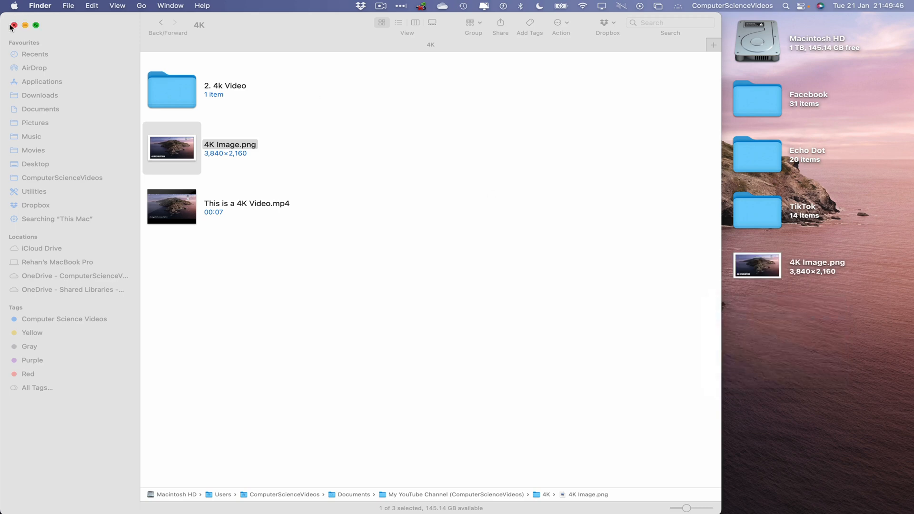
pyautogui.click(15, 21)
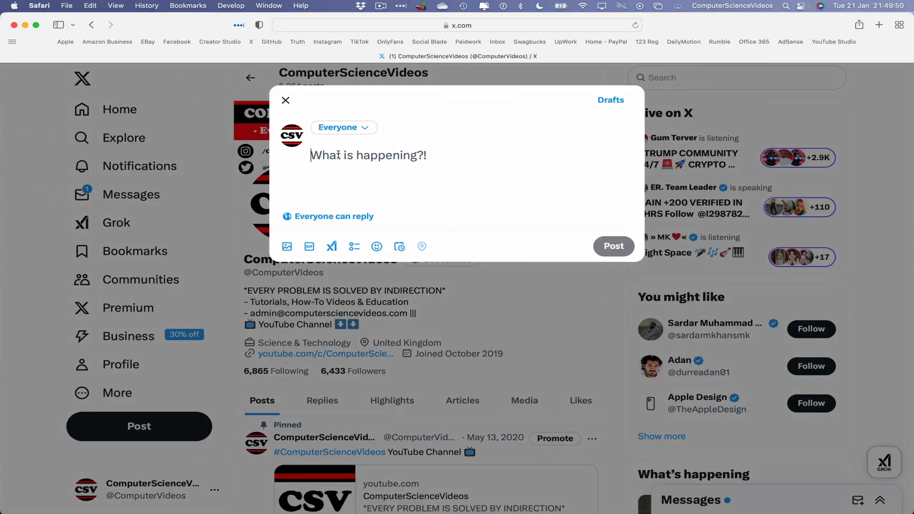
# Attach 4K Image.png from the desktop to the draft post
pyautogui.click(287, 247)
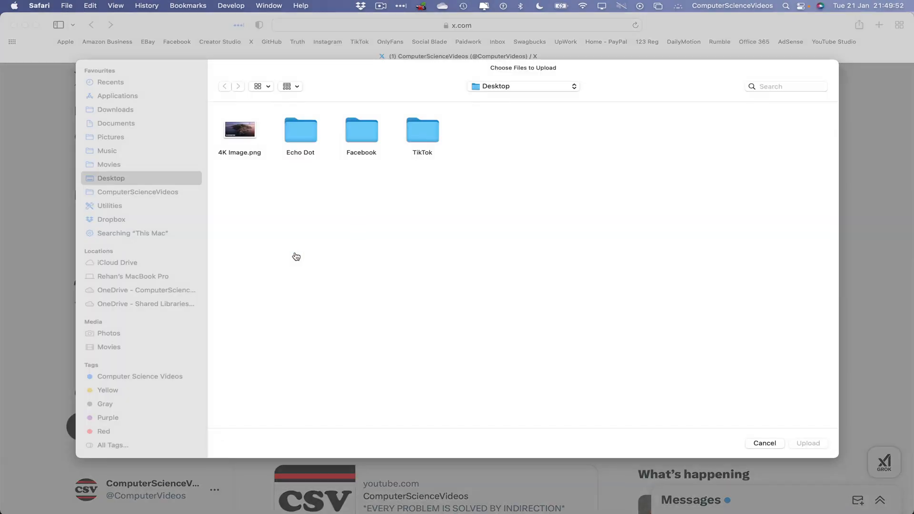
pyautogui.click(240, 130)
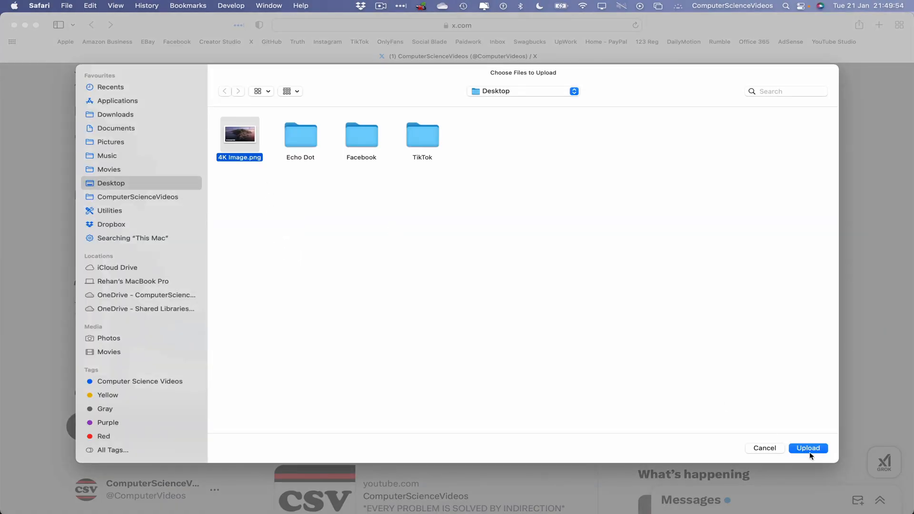
pyautogui.click(808, 447)
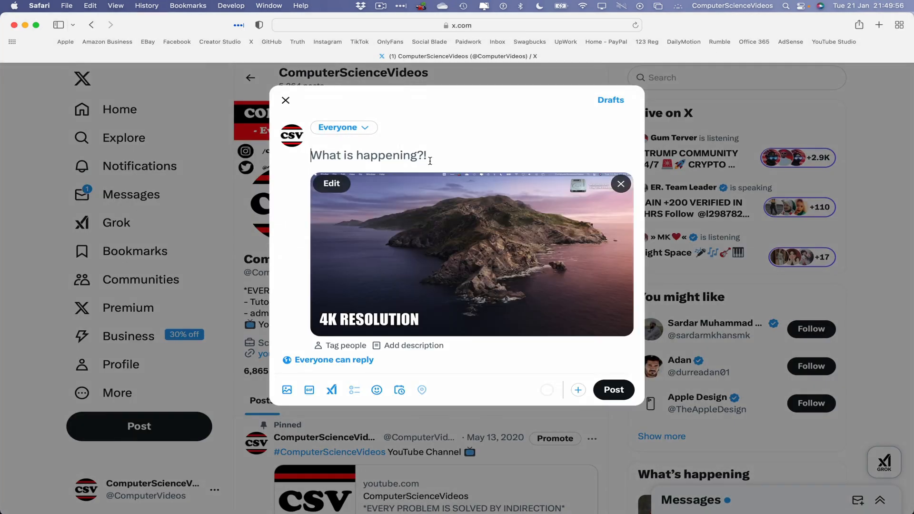
# Write the caption 'This is a 4K image! #4kimage' and publish the post
pyautogui.write('T')
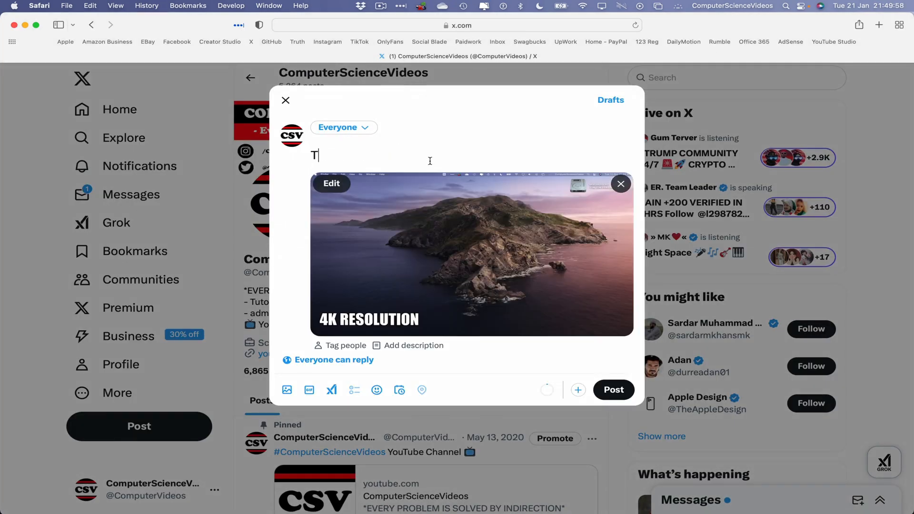
pyautogui.write('his is a 4K')
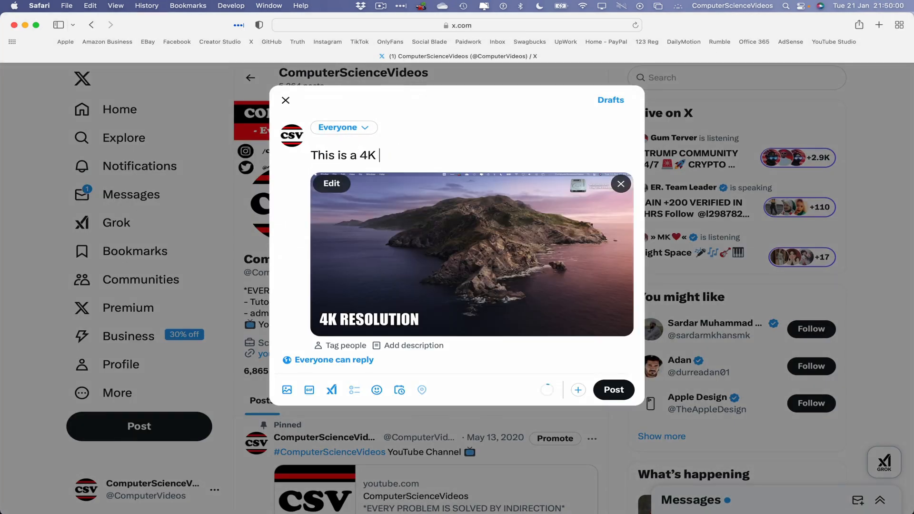
pyautogui.write('image! #')
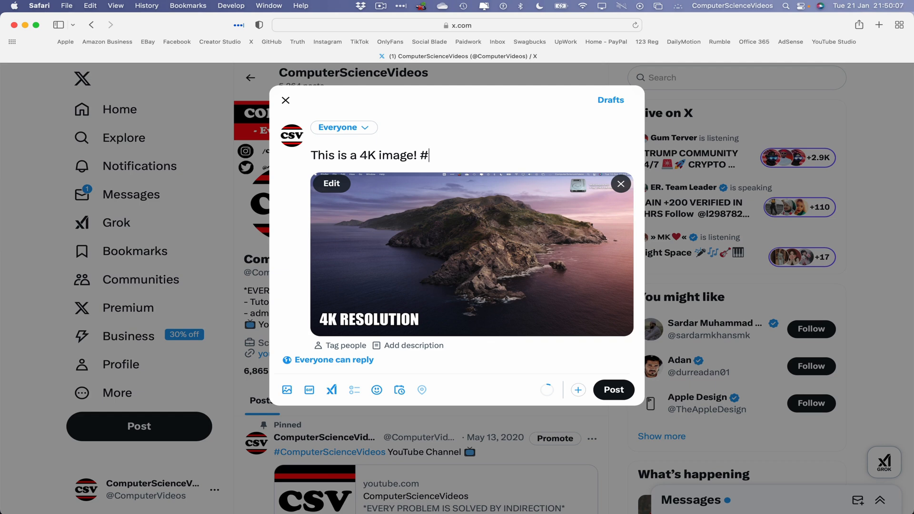
pyautogui.write('4kimage')
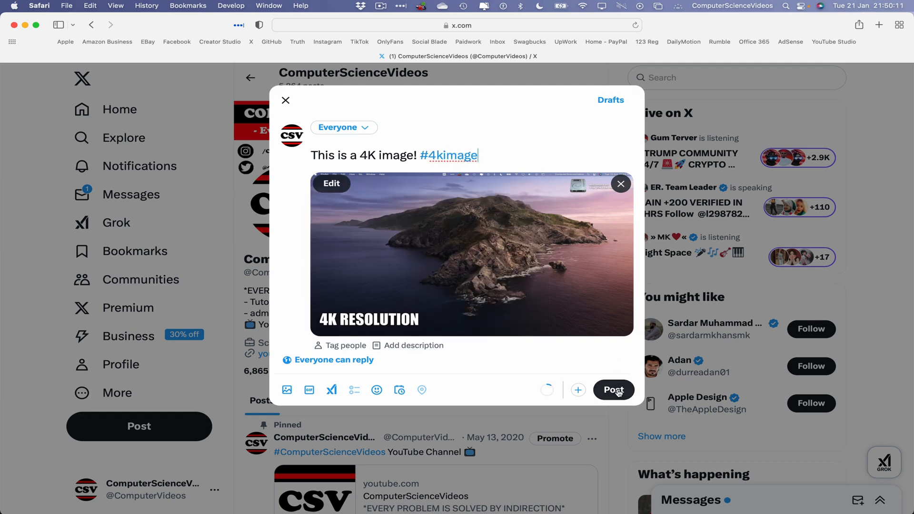
pyautogui.click(613, 390)
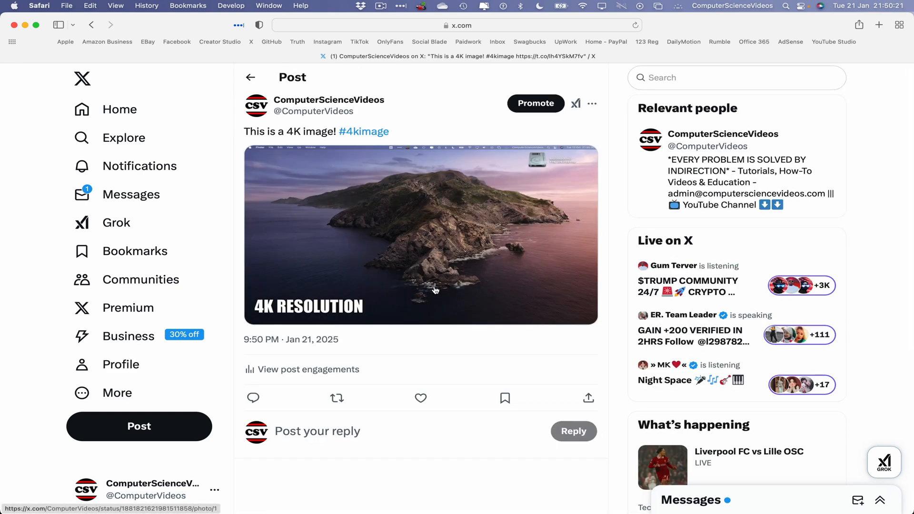
# View the posted 4K image full-size with the side panel hidden, then leave the viewer
pyautogui.click(435, 292)
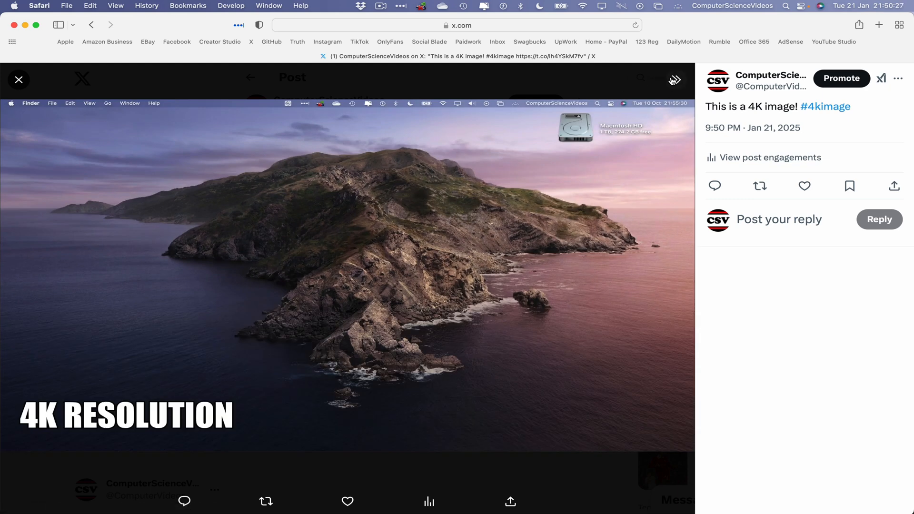
pyautogui.click(675, 79)
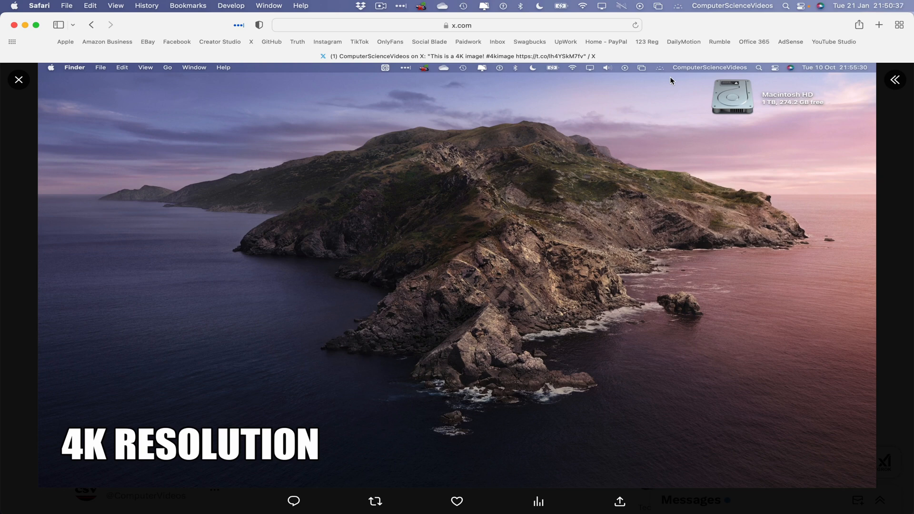
pyautogui.click(19, 80)
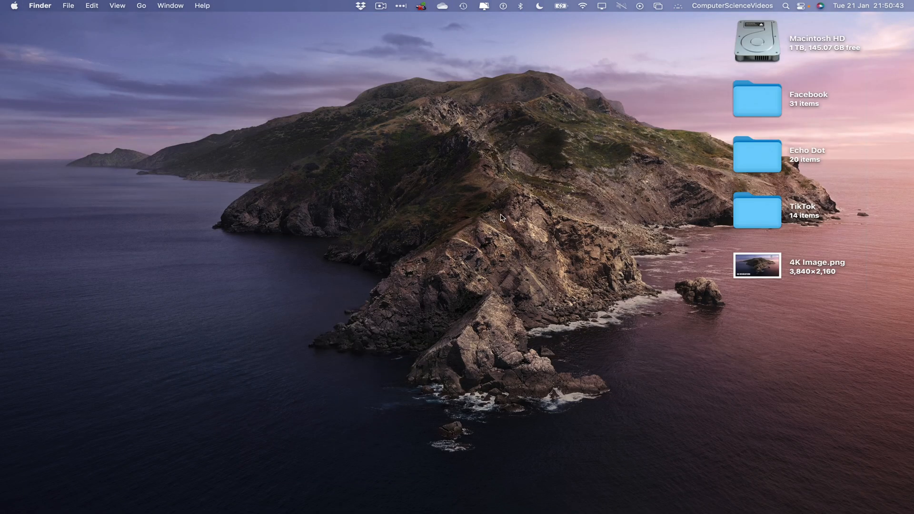
pyautogui.moveTo(491, 166)
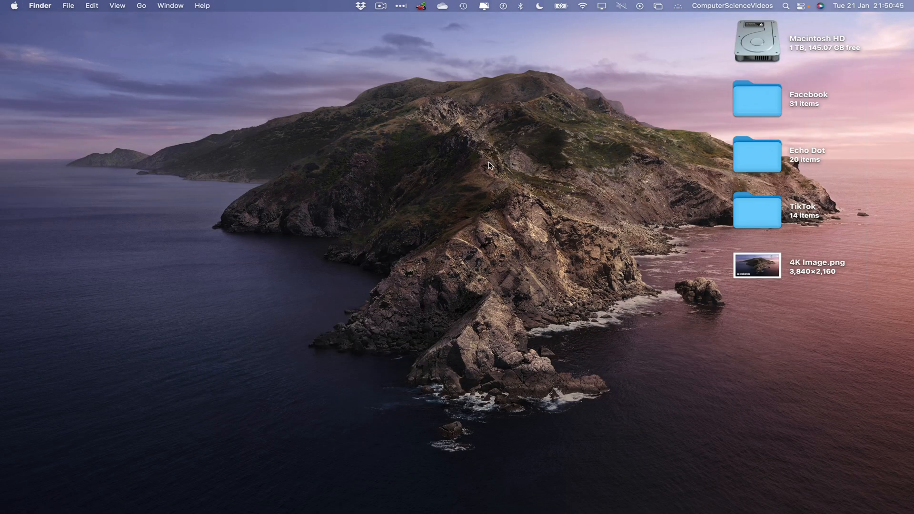